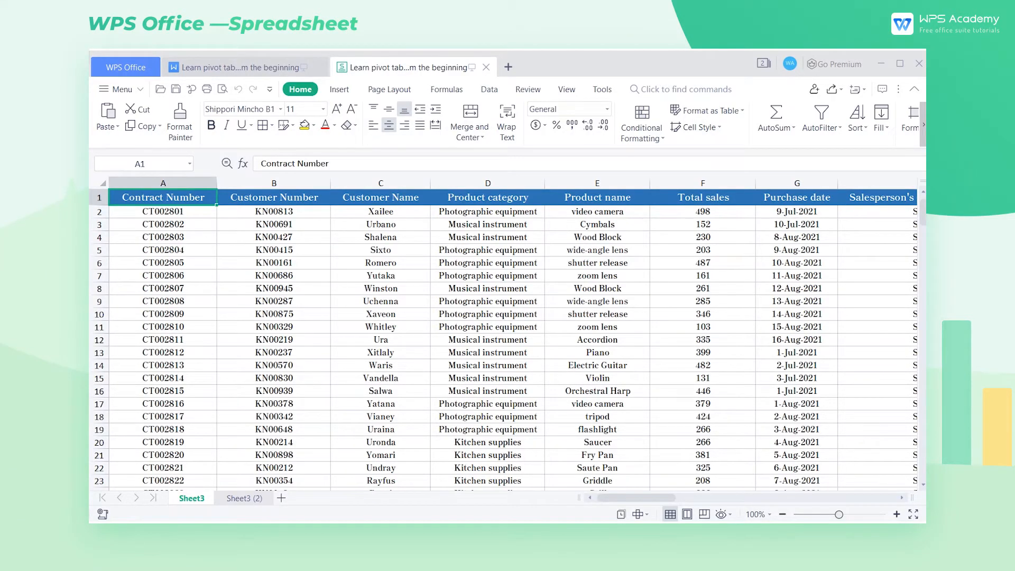
Step: Review the sales data and switch between the worksheet tabs to reach the source sheet
scroll("down", 3)
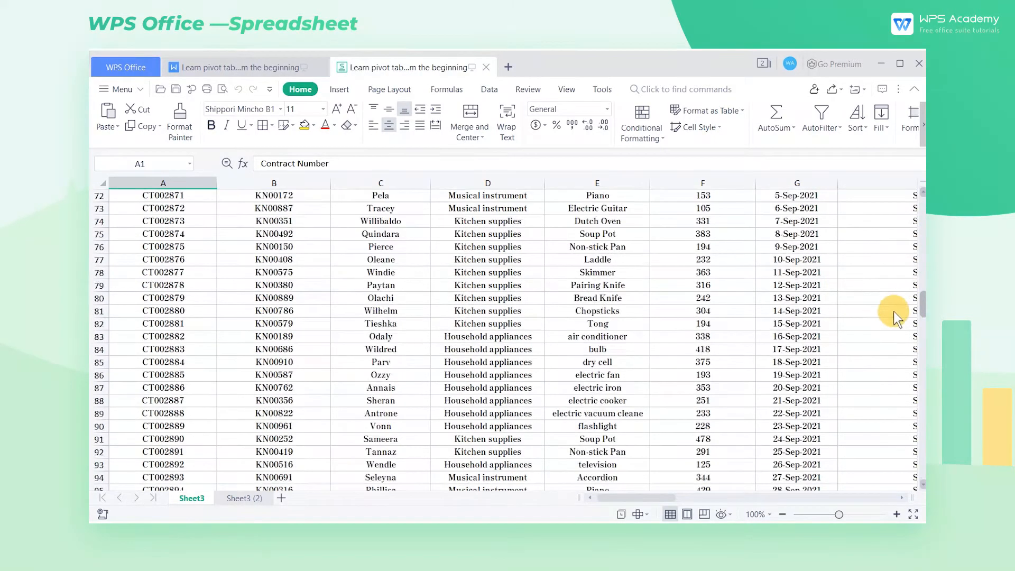
scroll("down", 3)
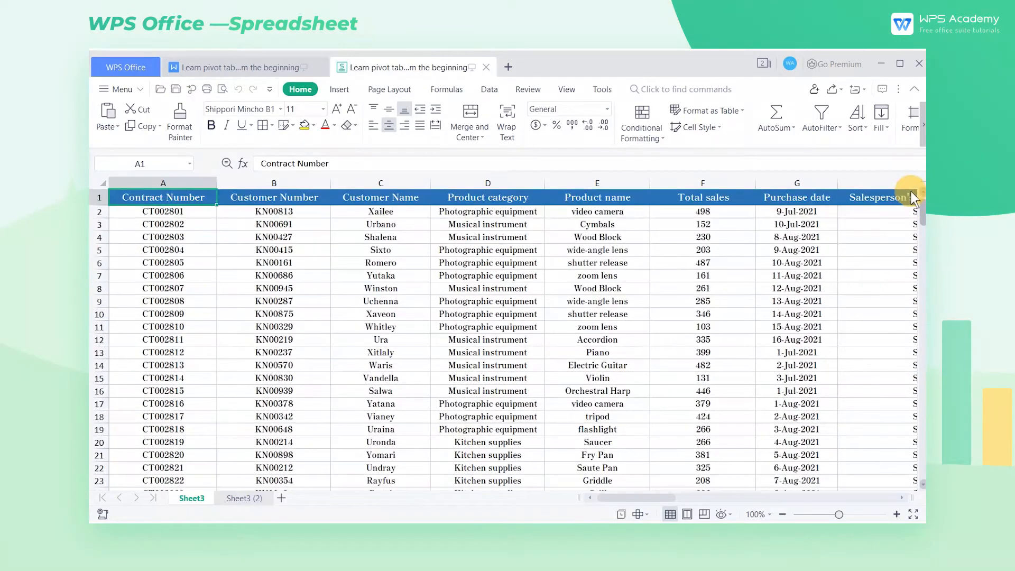
mouse_move(739, 308)
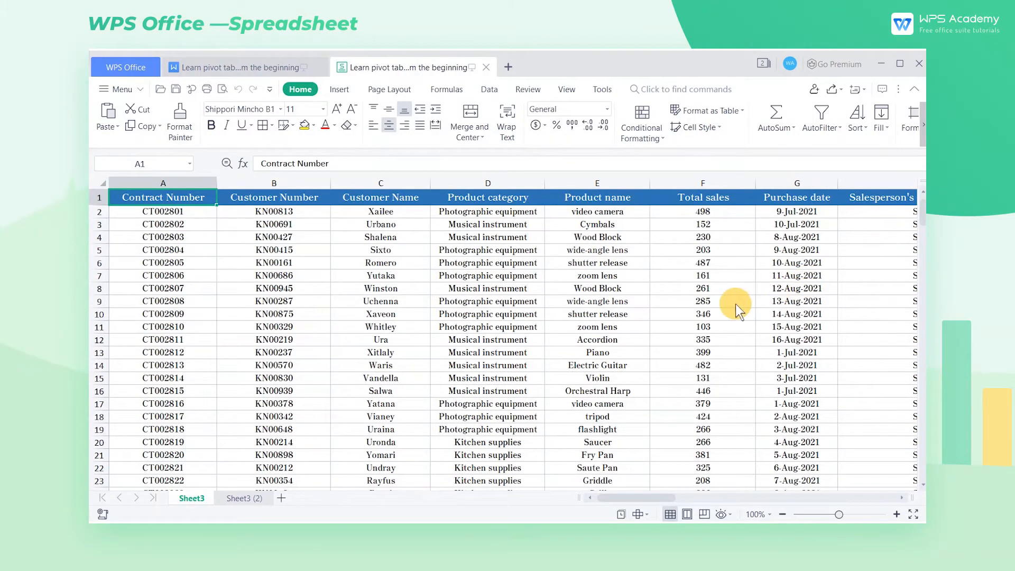
left_click(236, 497)
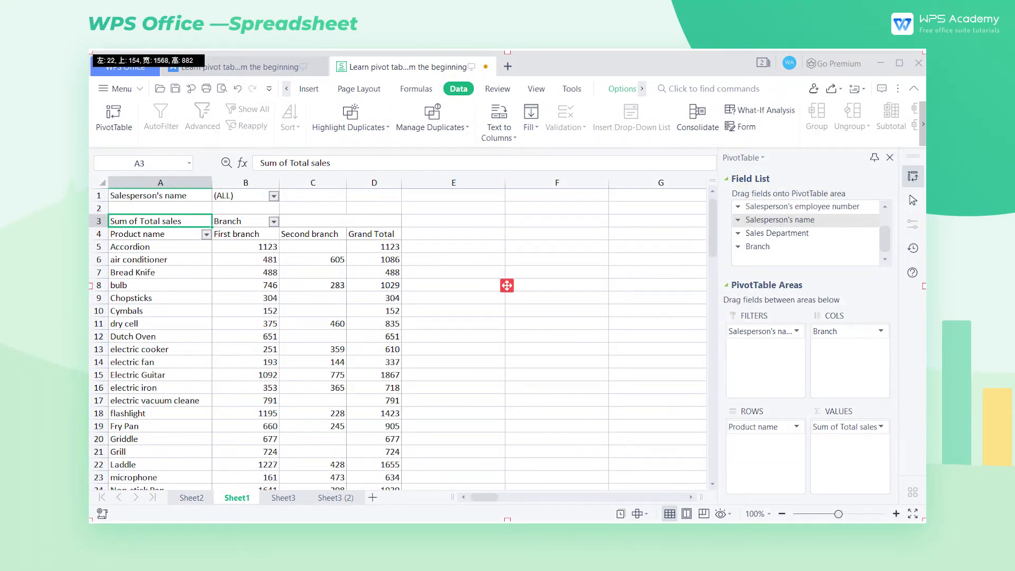
left_click(190, 497)
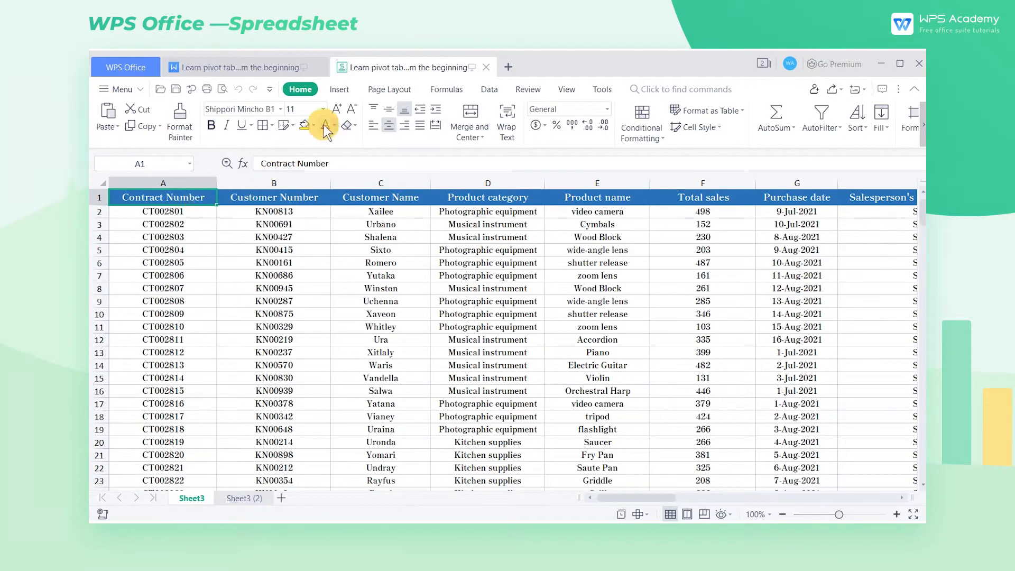
Step: Start a PivotTable from the Insert commands, bringing up the Create PivotTable dialog
left_click(338, 89)
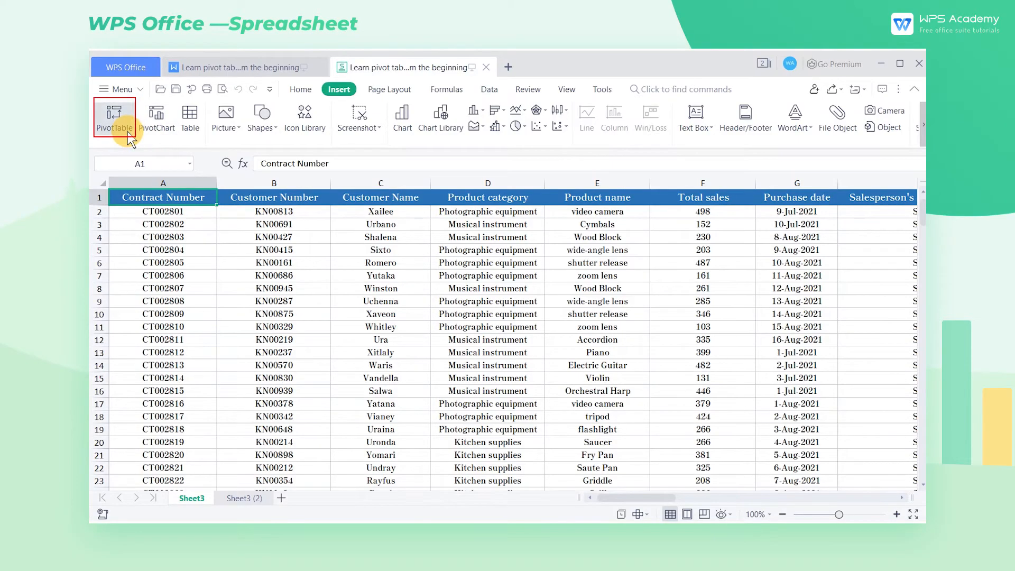
left_click(114, 116)
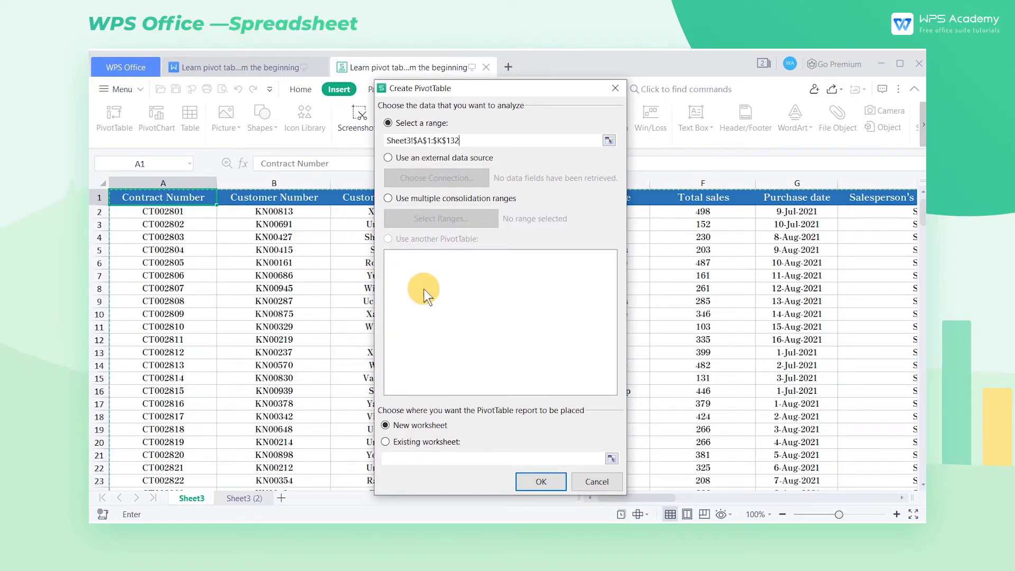
left_click(388, 425)
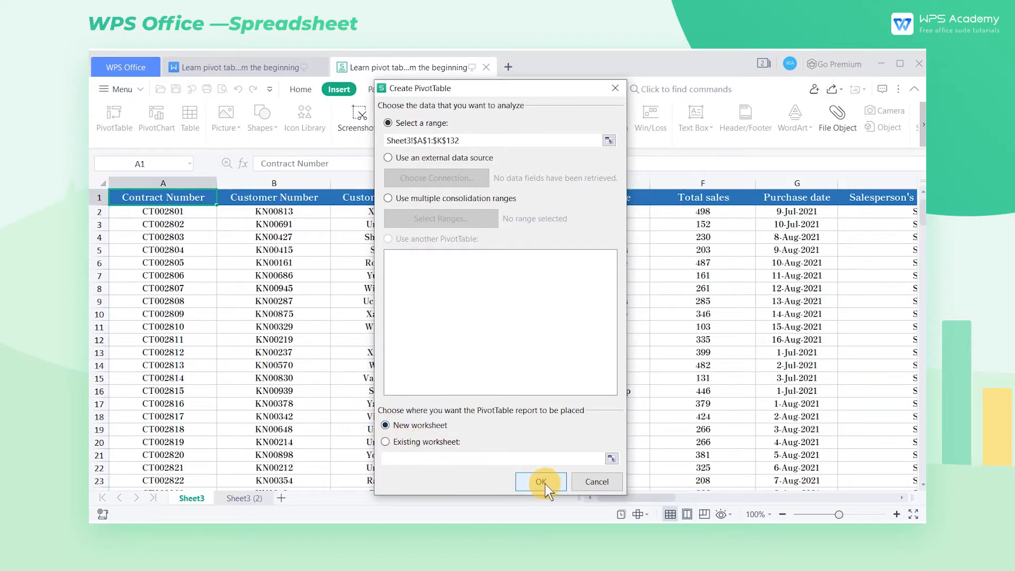
Step: Confirm the dialog so blank PivotTable1 appears on new Sheet1 with its field list
left_click(541, 483)
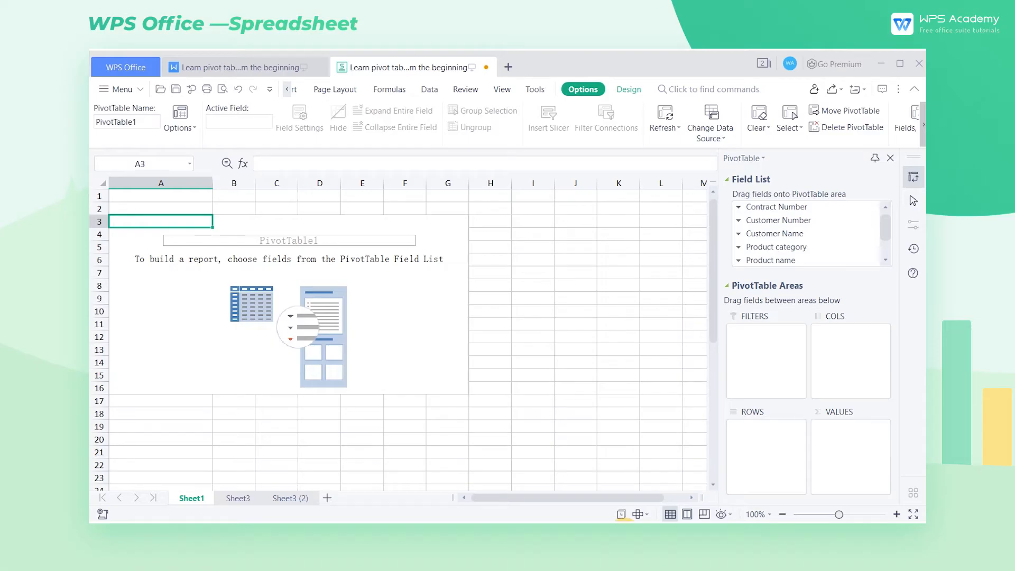
mouse_move(690, 261)
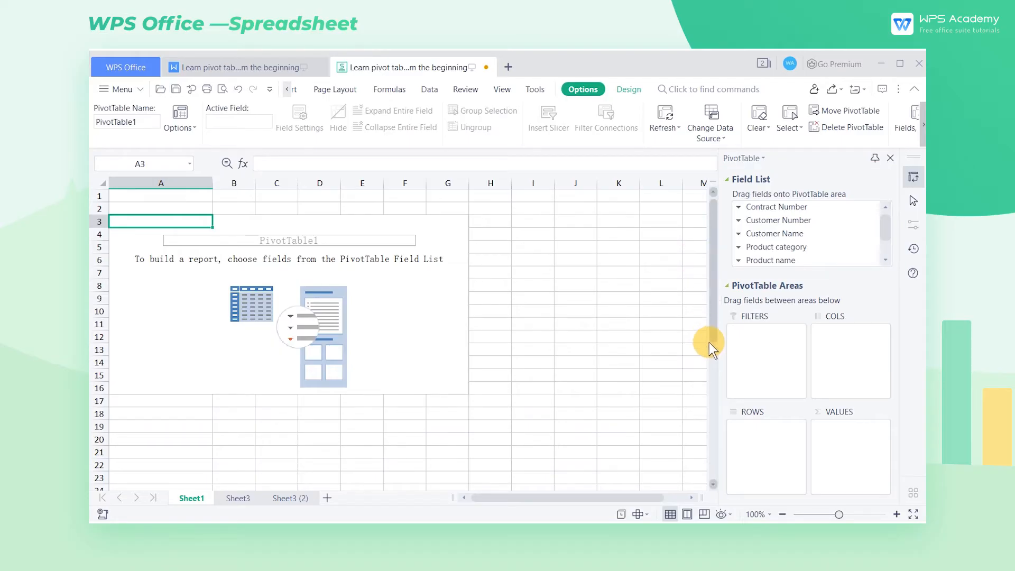
mouse_move(861, 229)
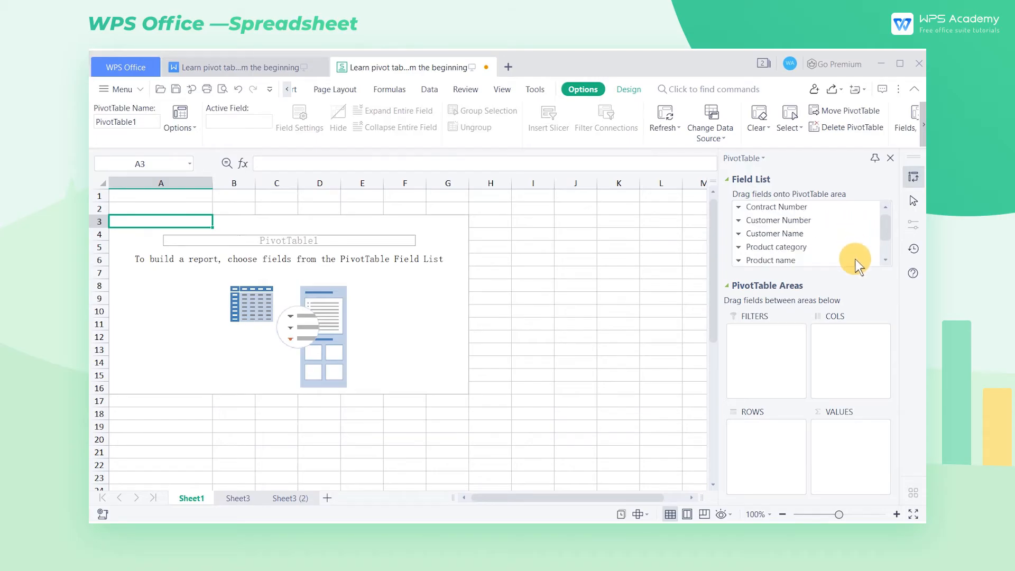
mouse_move(855, 299)
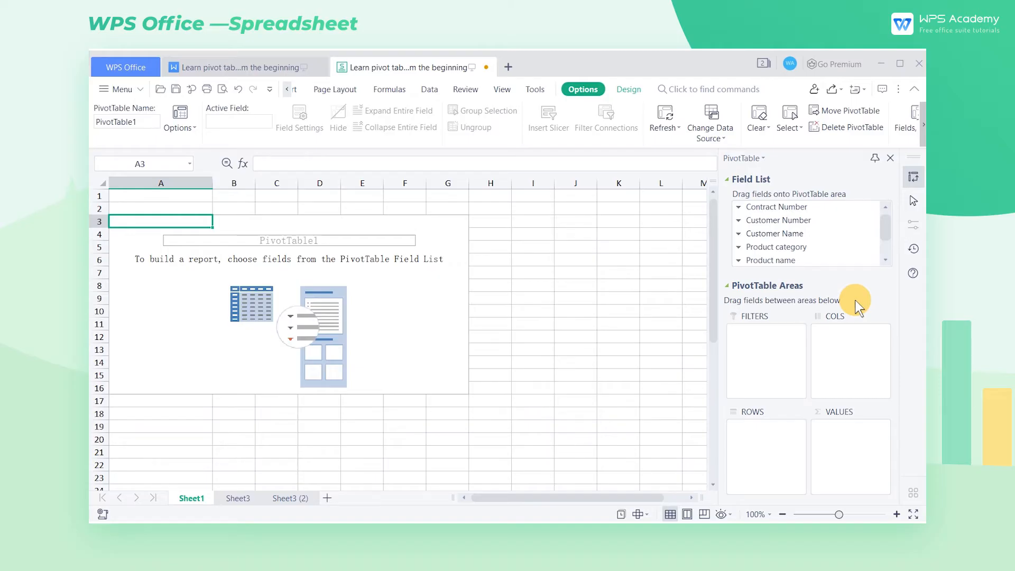
mouse_move(879, 362)
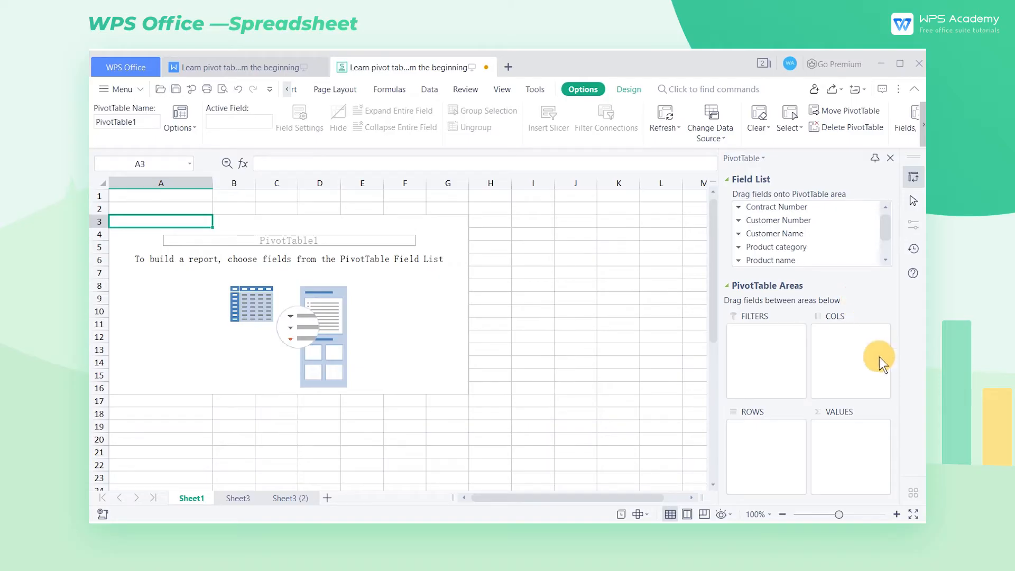
mouse_move(866, 452)
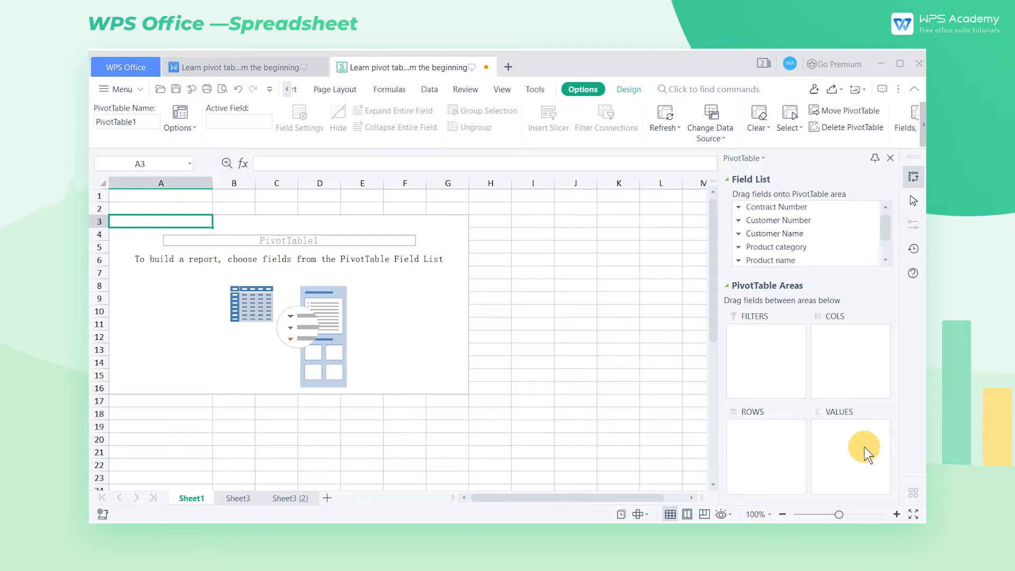
mouse_move(847, 345)
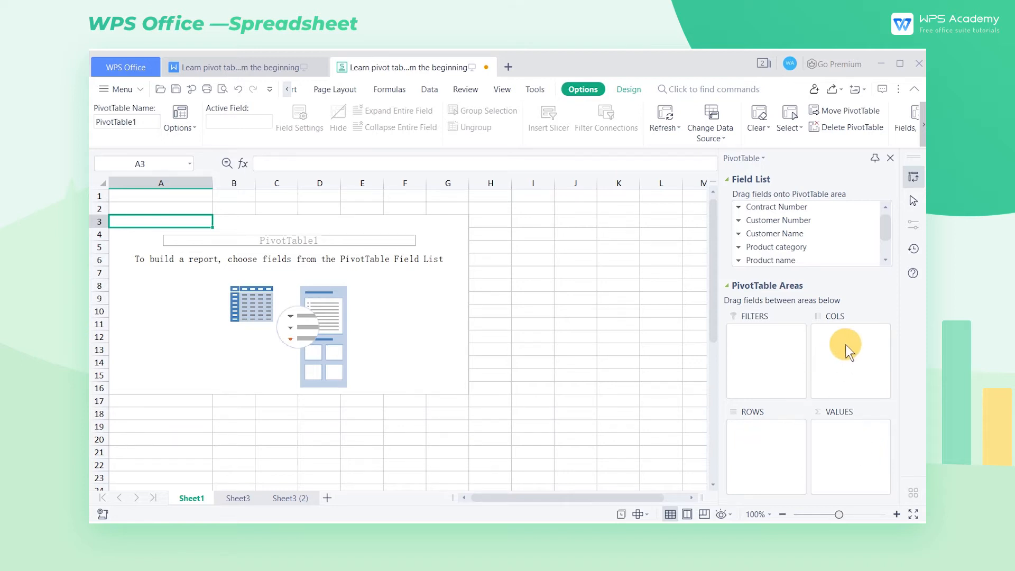
mouse_move(771, 348)
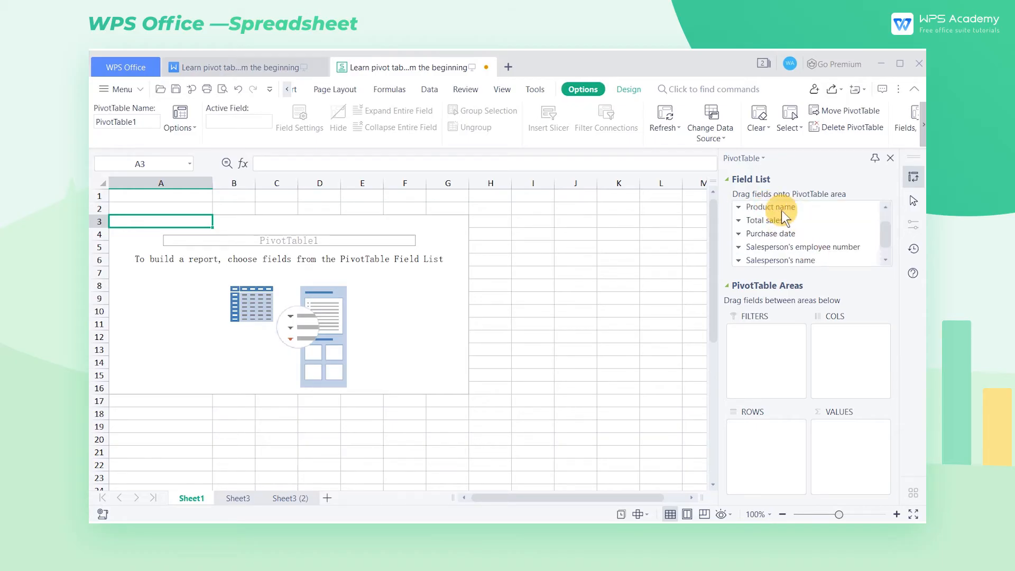
mouse_move(808, 232)
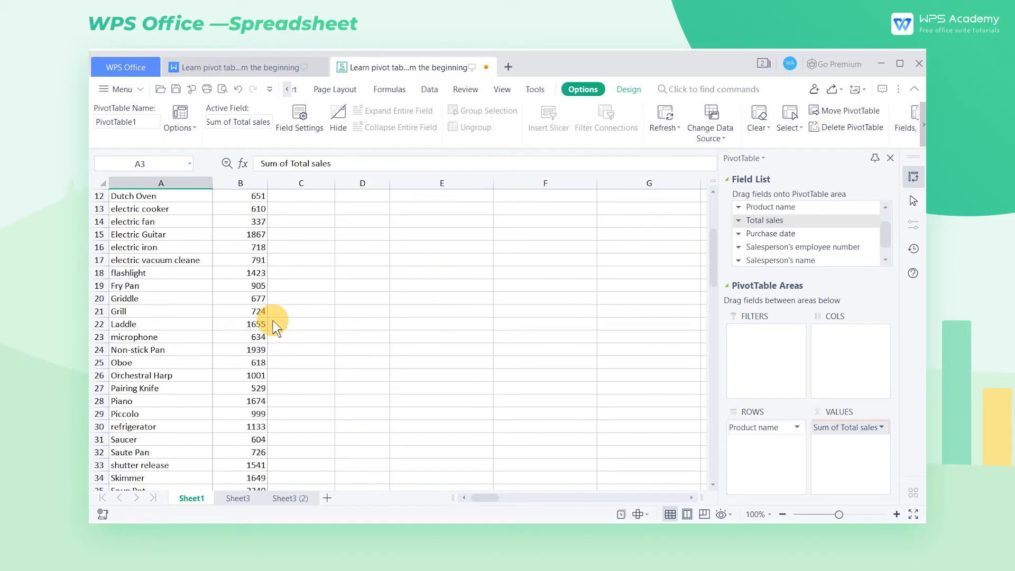
Step: Add Product name to rows and Total sales to values, listing each product's sales sum
scroll("down", 3)
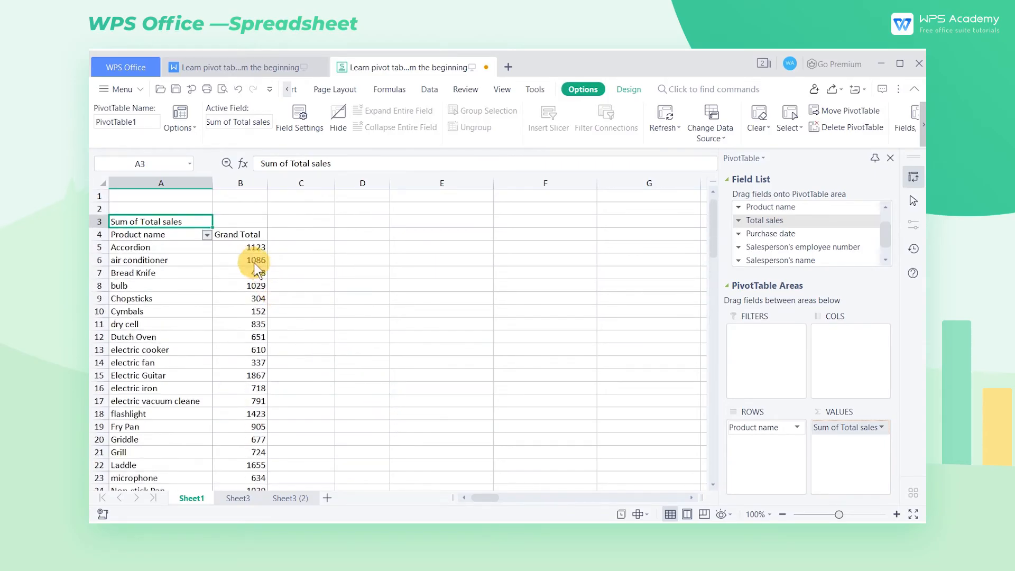
left_click(240, 260)
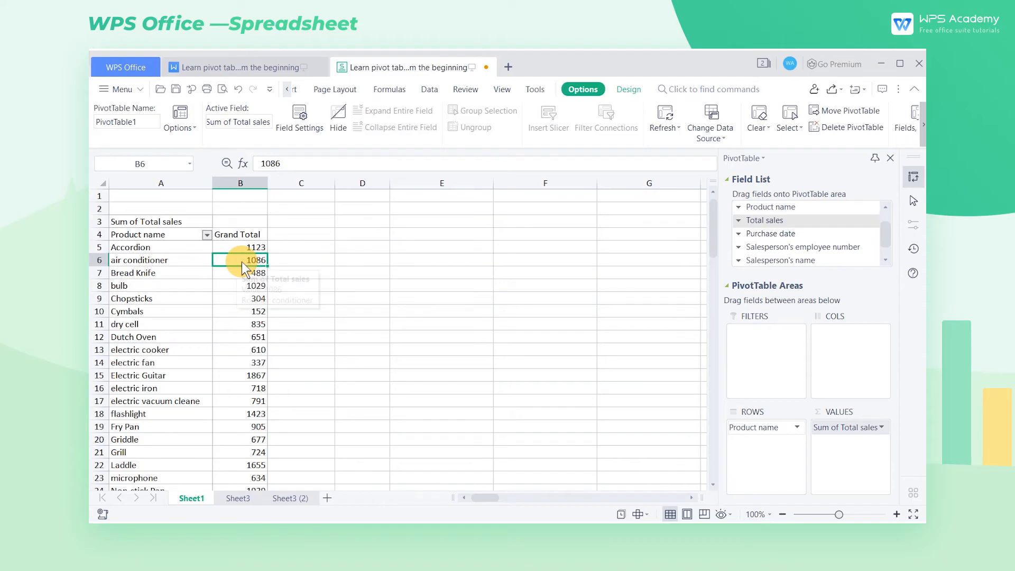
right_click(248, 261)
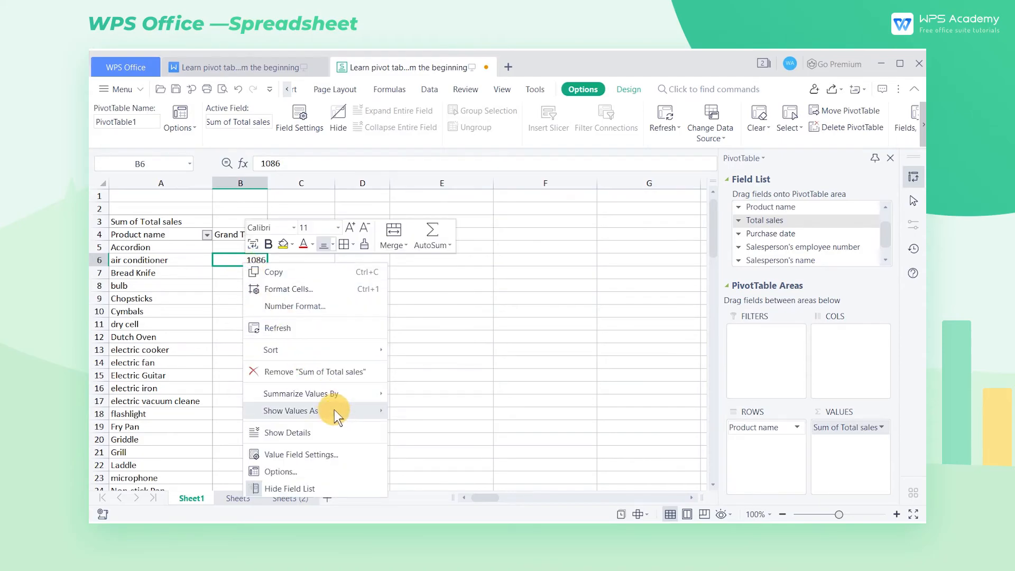
left_click(301, 454)
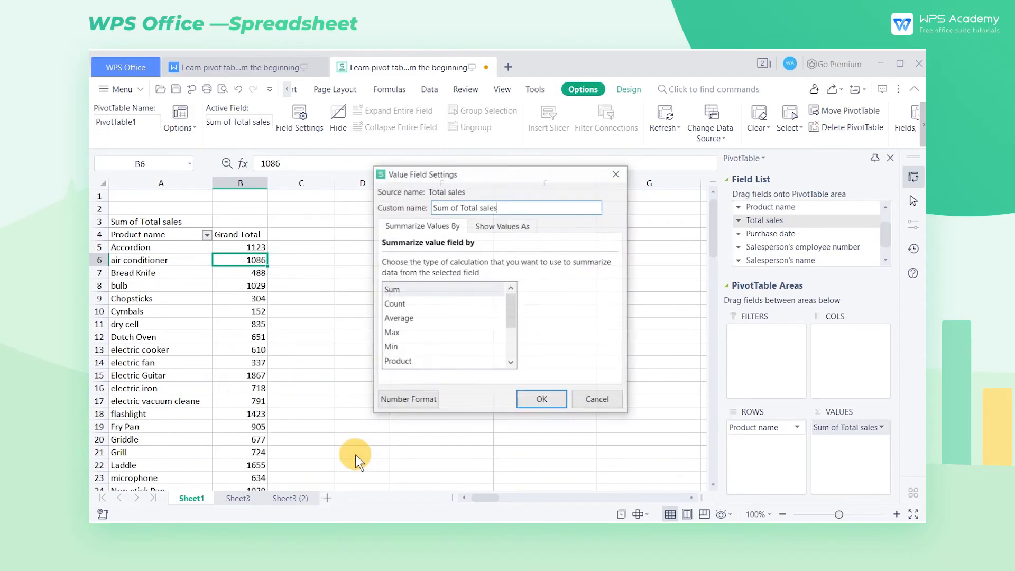
mouse_move(437, 439)
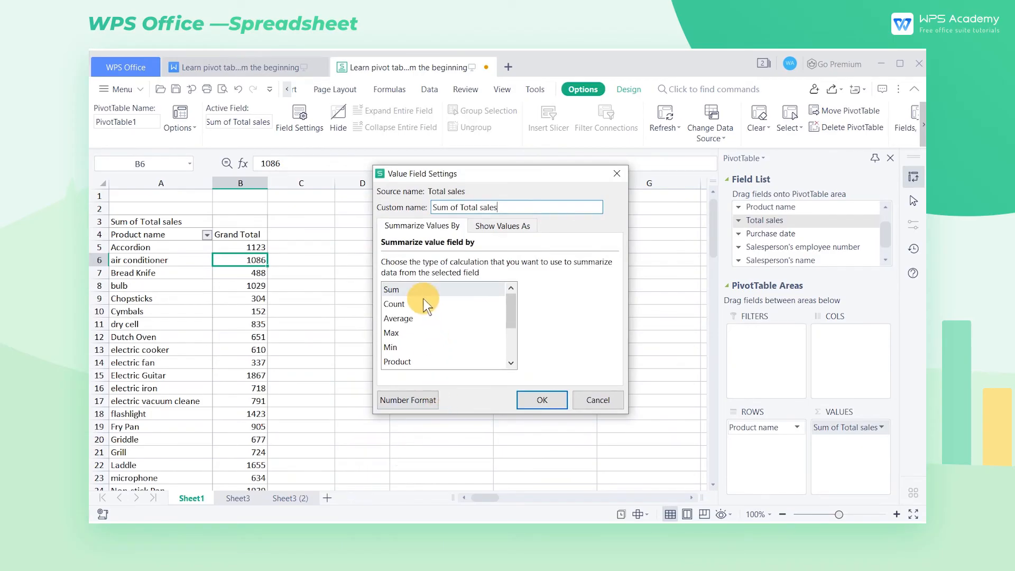
left_click(399, 318)
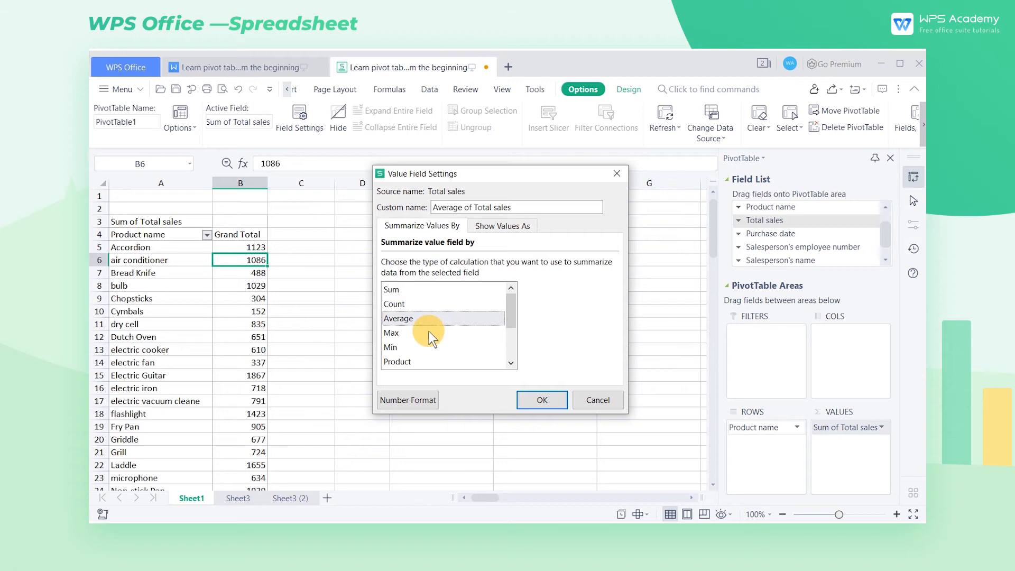
left_click(391, 333)
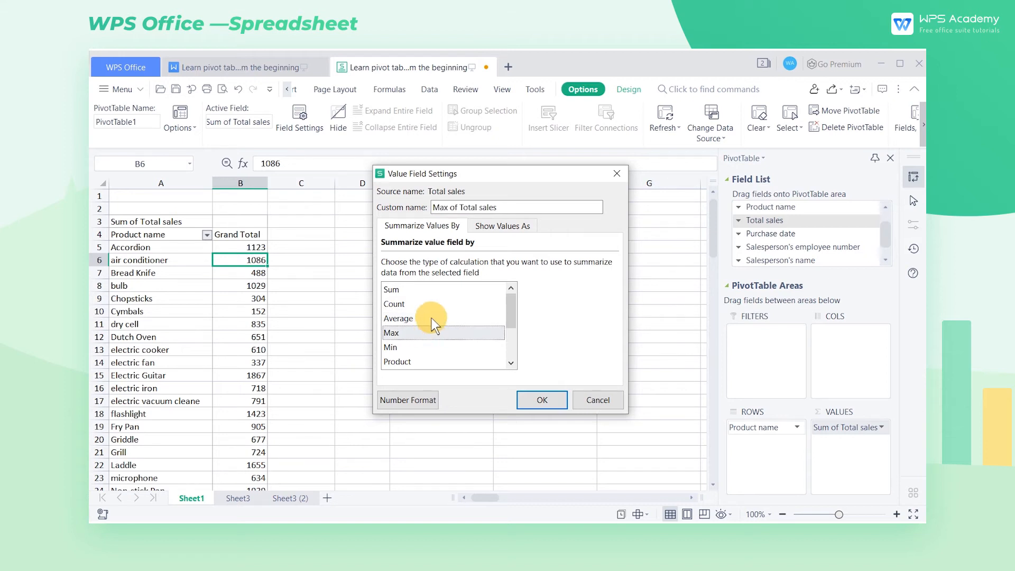
left_click(542, 400)
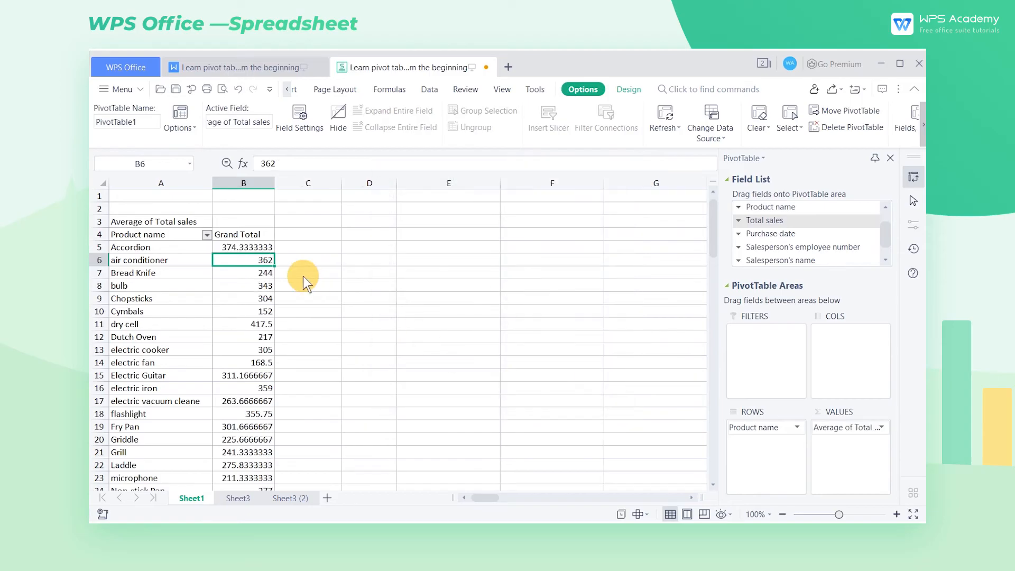
scroll("down", 3)
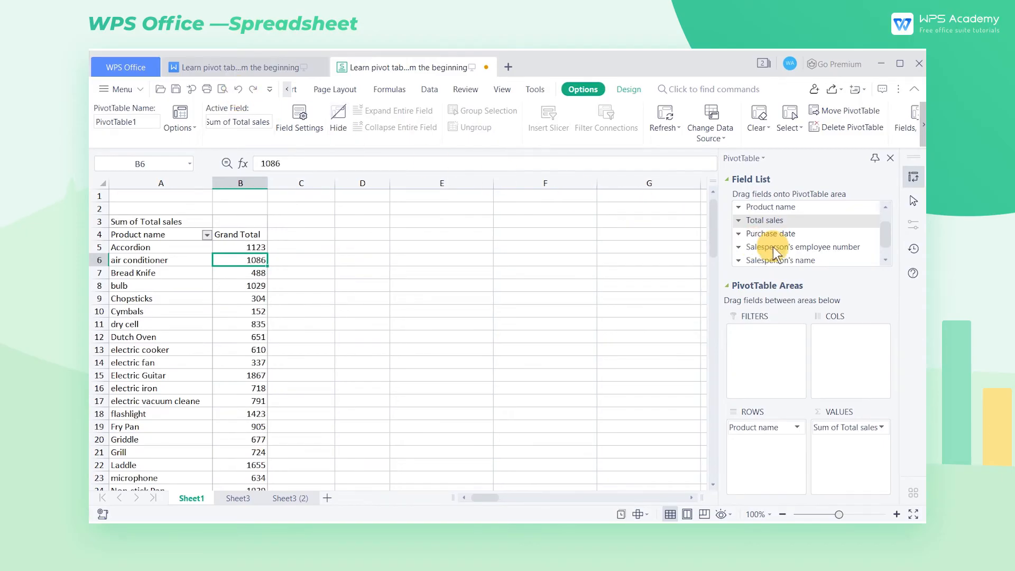
Step: Add Branch so sales split into First branch and Second branch beside each product's Grand Total
scroll("down", 3)
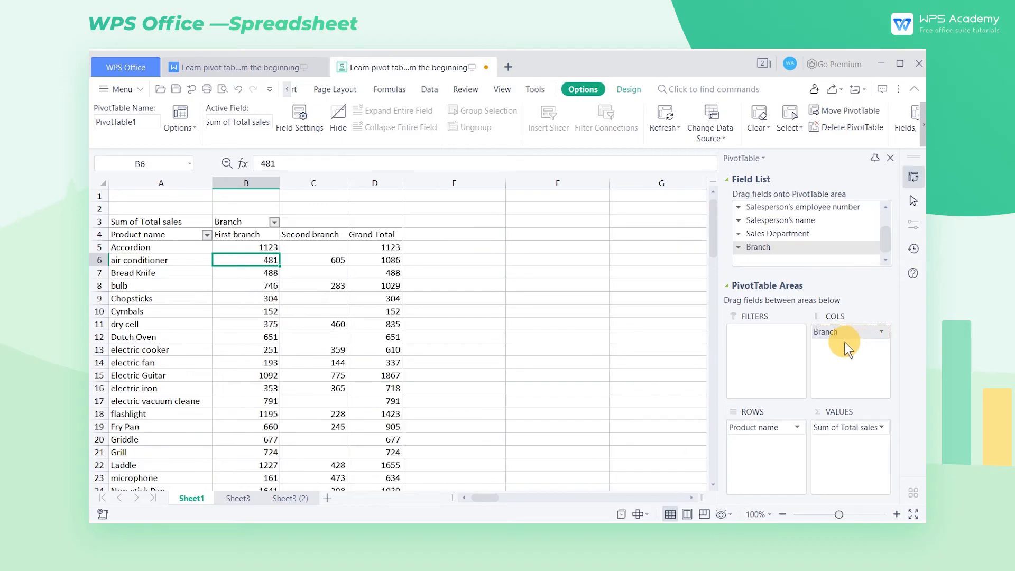
mouse_move(453, 327)
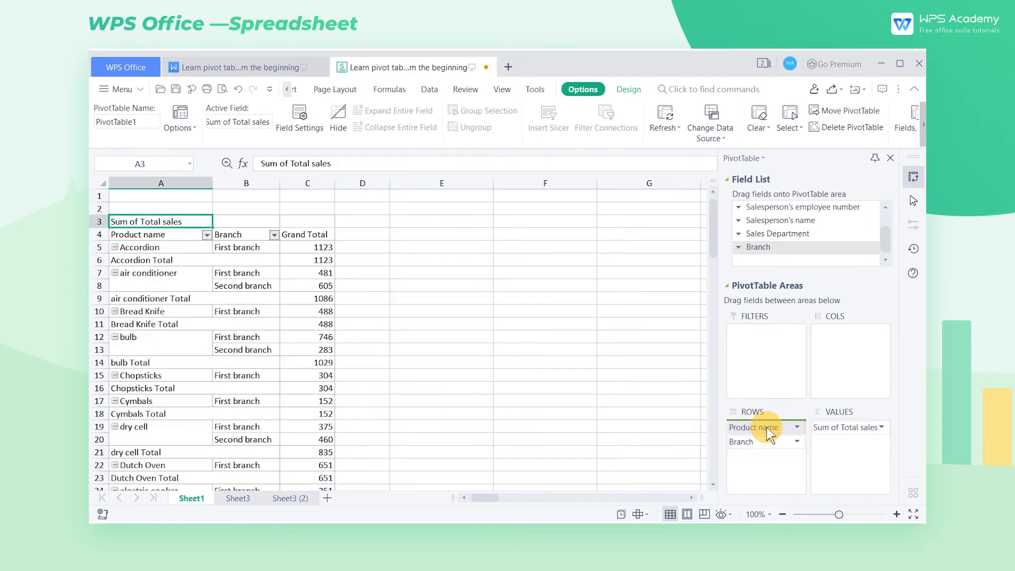
left_click_drag(758, 426, 850, 331)
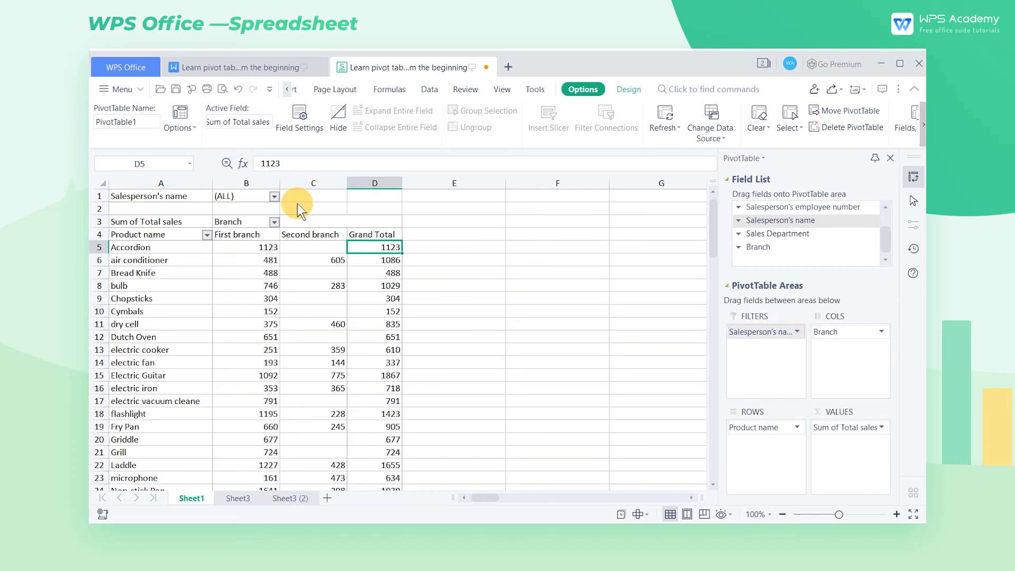
Step: Filter by Salesperson's name to Andrew, leaving his First branch products totaling 3564
left_click(273, 197)
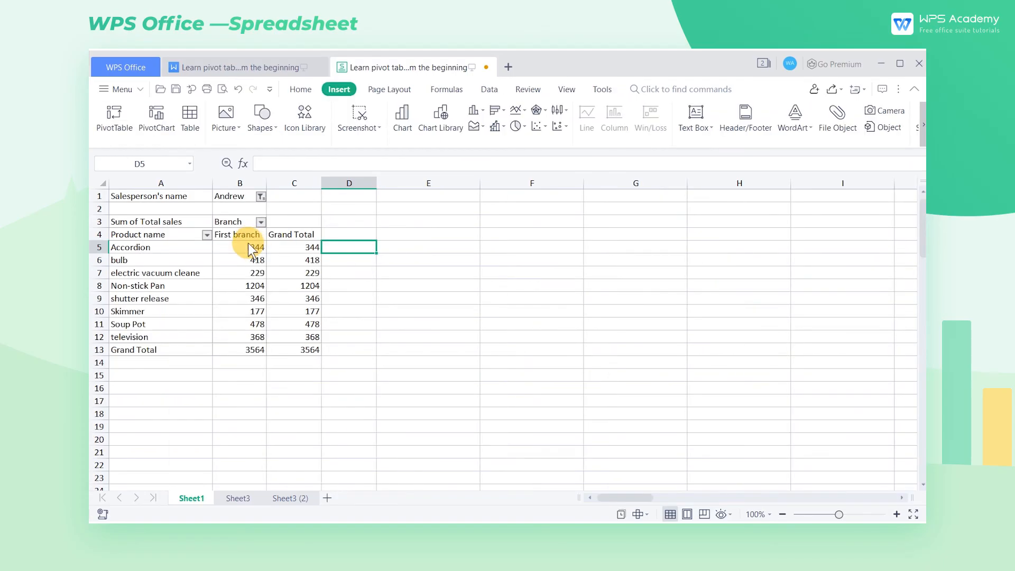
mouse_move(253, 249)
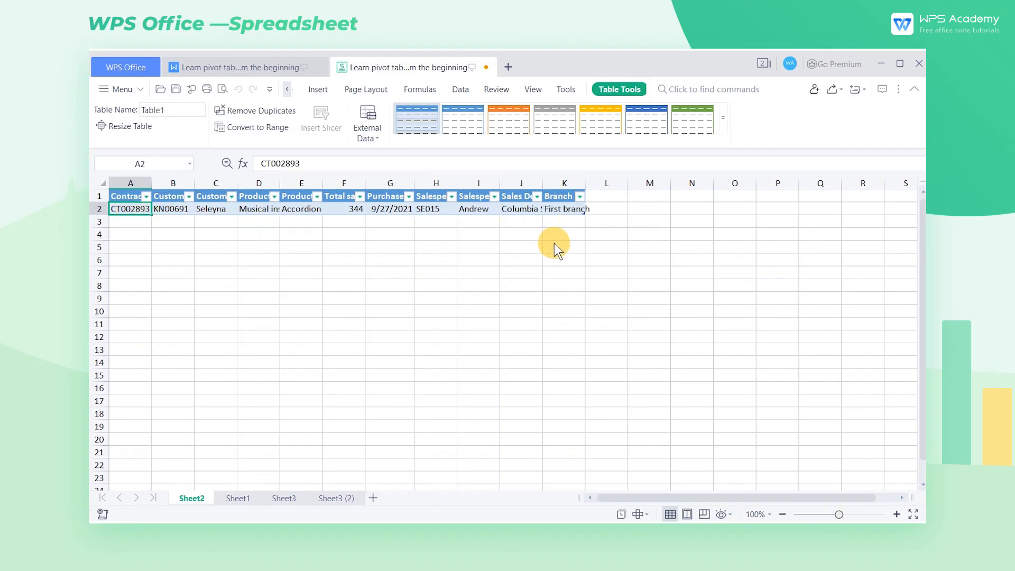
mouse_move(552, 249)
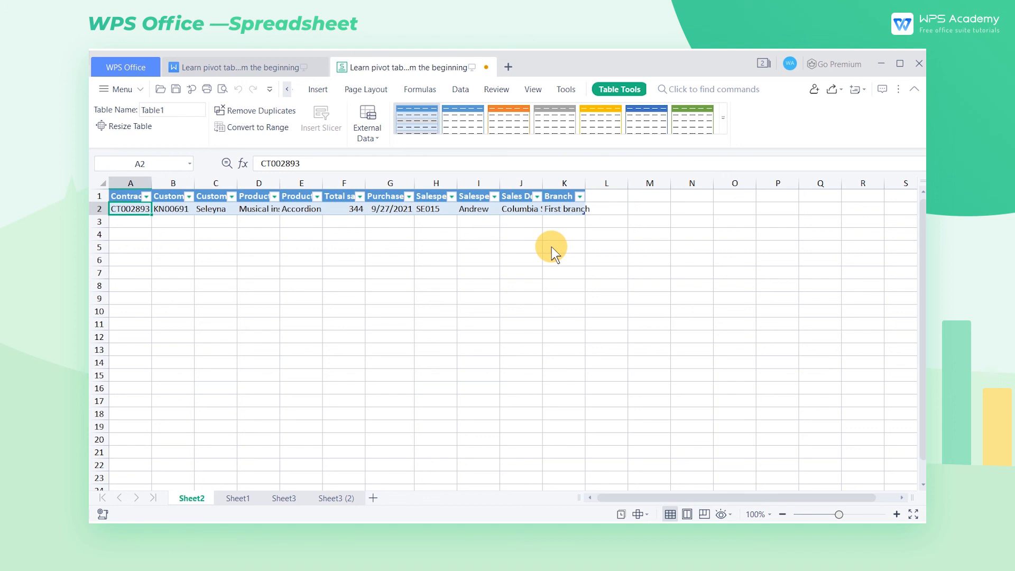
mouse_move(280, 436)
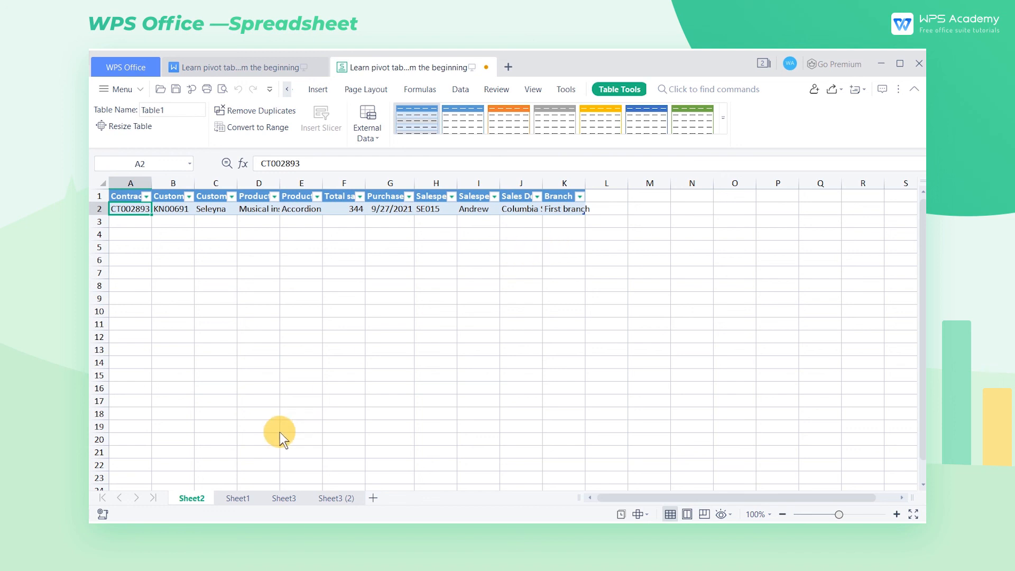
Step: Drill into Andrew's 344 Accordion total to create Sheet2, then return to the pivot on Sheet1
left_click(238, 498)
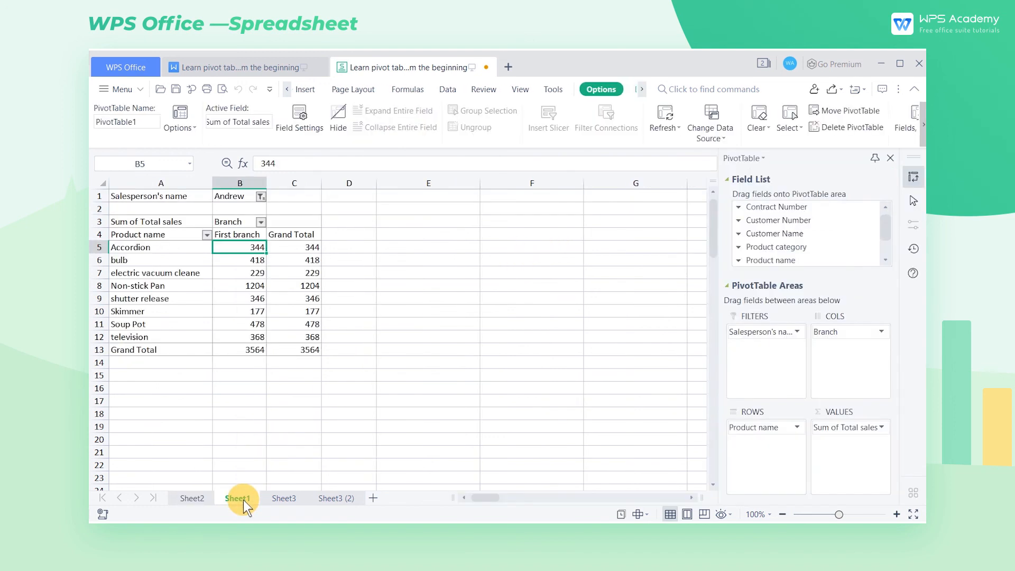